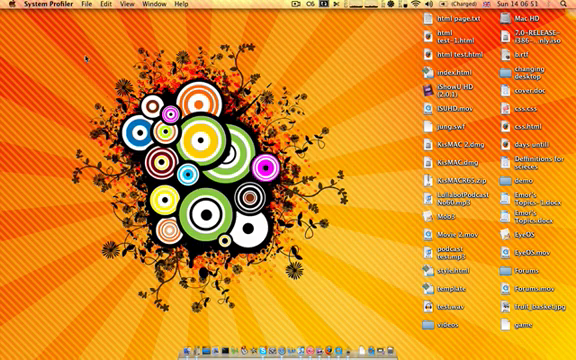
Step: Search Spotlight for "syste" to find System Profiler among applications
click(566, 7)
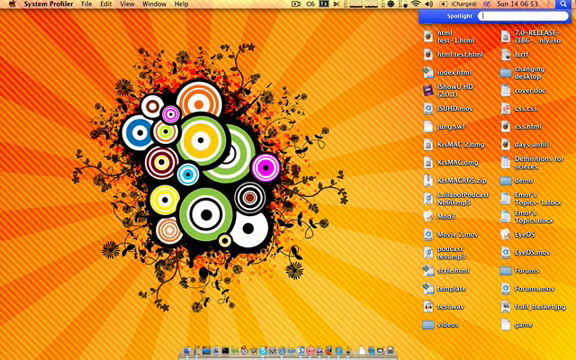
text(sya)
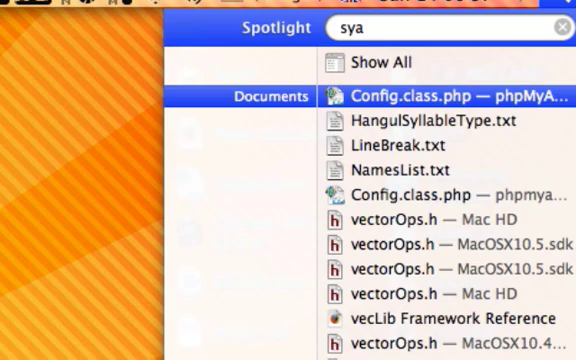
key(backspace)
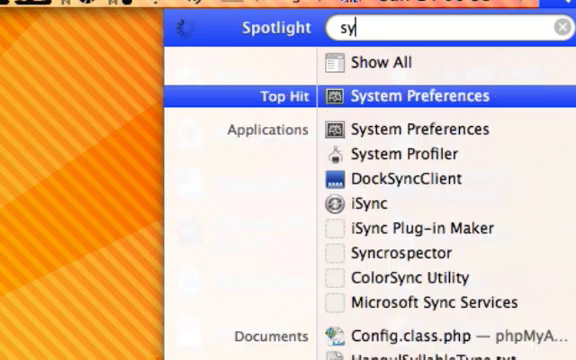
text(ste)
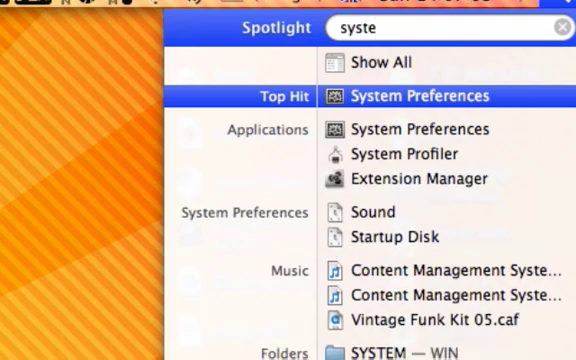
mouse_move(520, 159)
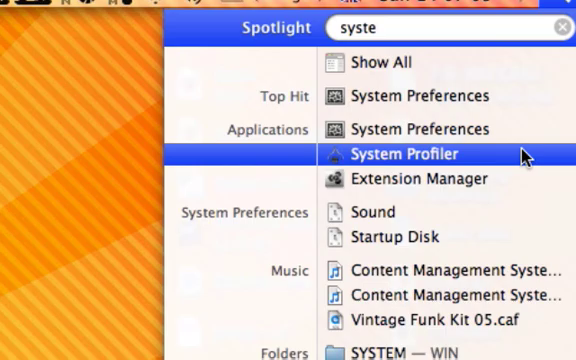
Step: Launch System Profiler and view the Audio (Built In) and Universal Access reports
click(406, 153)
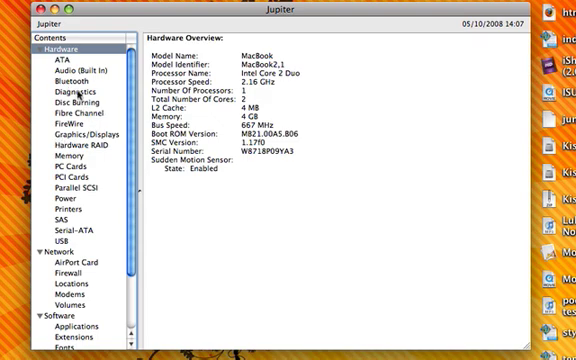
click(78, 63)
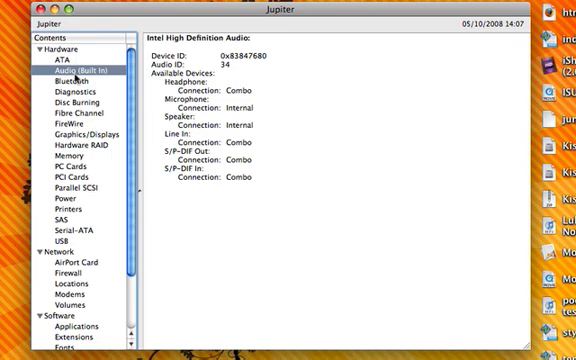
scroll(down, 3)
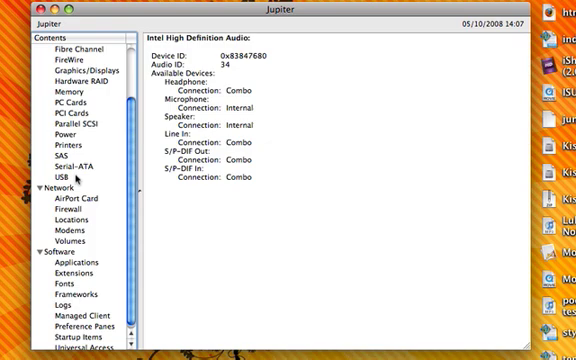
click(70, 344)
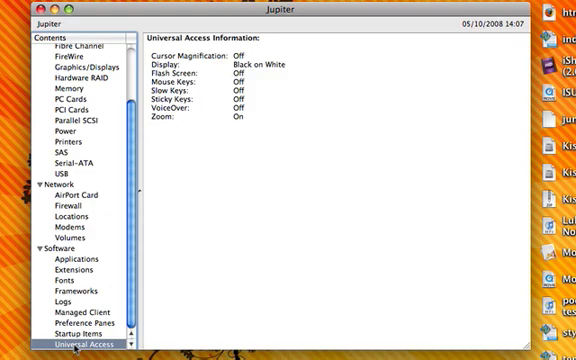
mouse_move(88, 262)
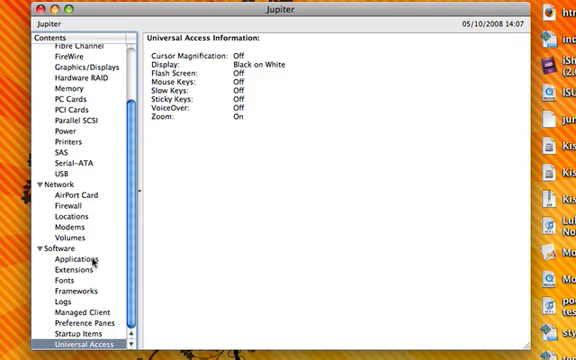
scroll(up, 3)
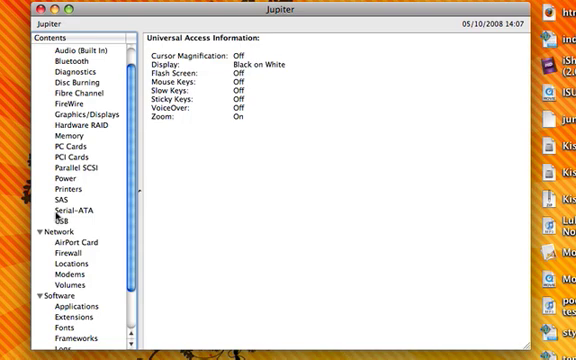
Step: Show the PCI Cards report, which says no PCI cards are installed
click(72, 157)
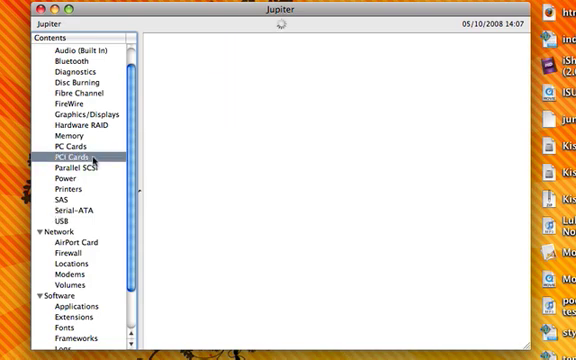
click(70, 159)
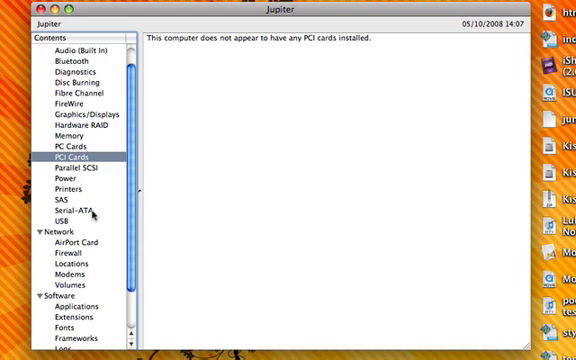
scroll(up, 3)
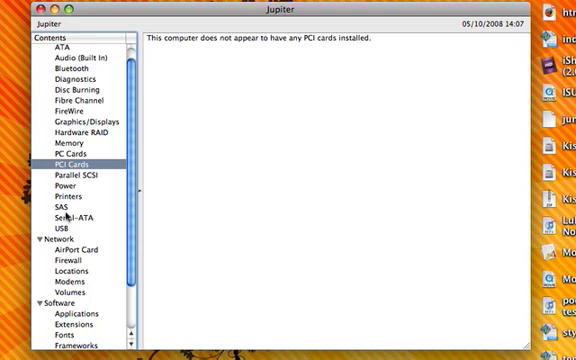
Step: Show the Serial-ATA report and scroll to the FUJITSU drive's Mac HD volume details
click(62, 211)
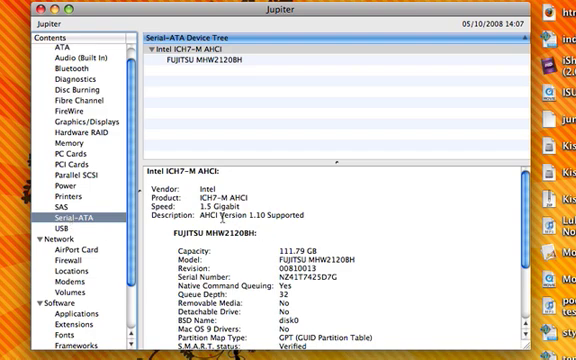
scroll(down, 3)
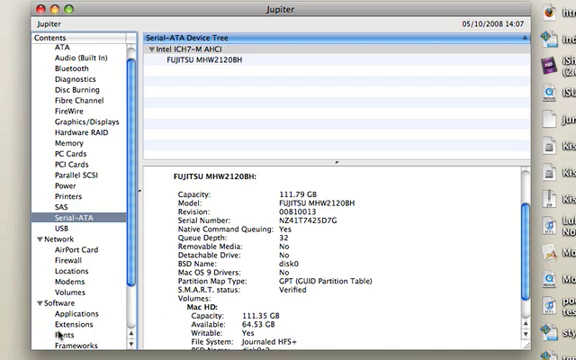
Step: Show the Fonts report under Software, with each font's kind, validity and enabled status
click(65, 332)
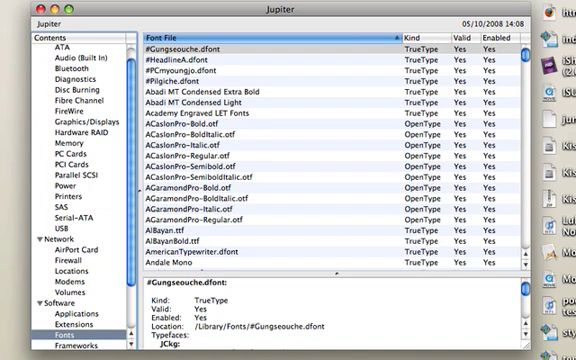
mouse_move(338, 46)
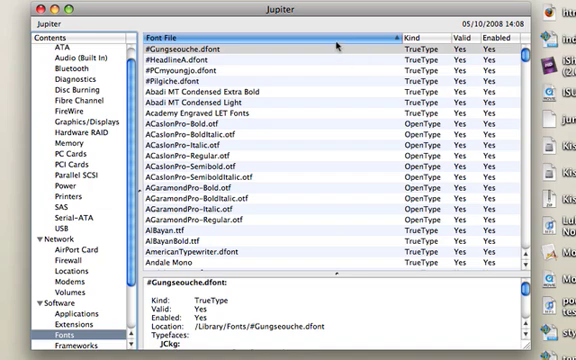